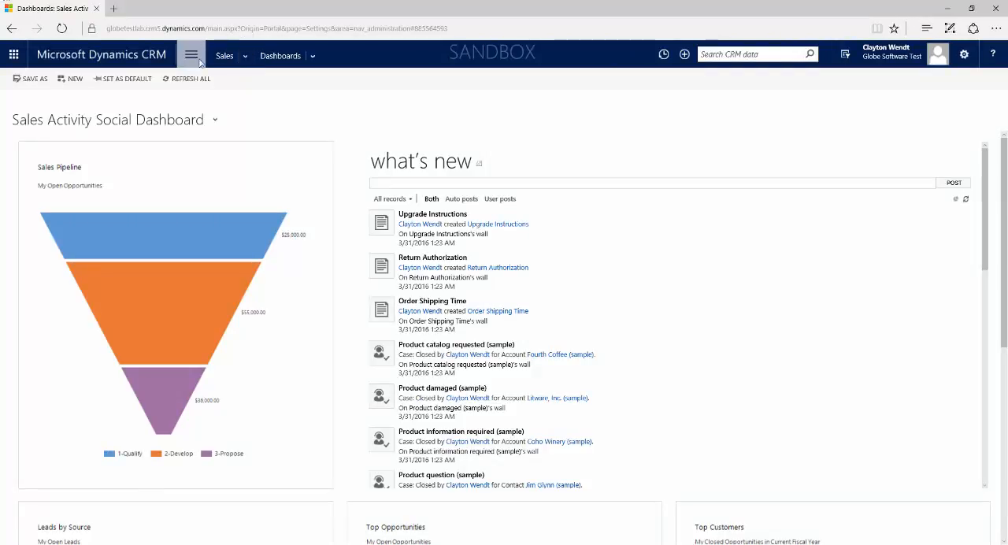
Step: Expand the CRM site map to review the Sales area groups, then move to the Service area
left_click(191, 54)
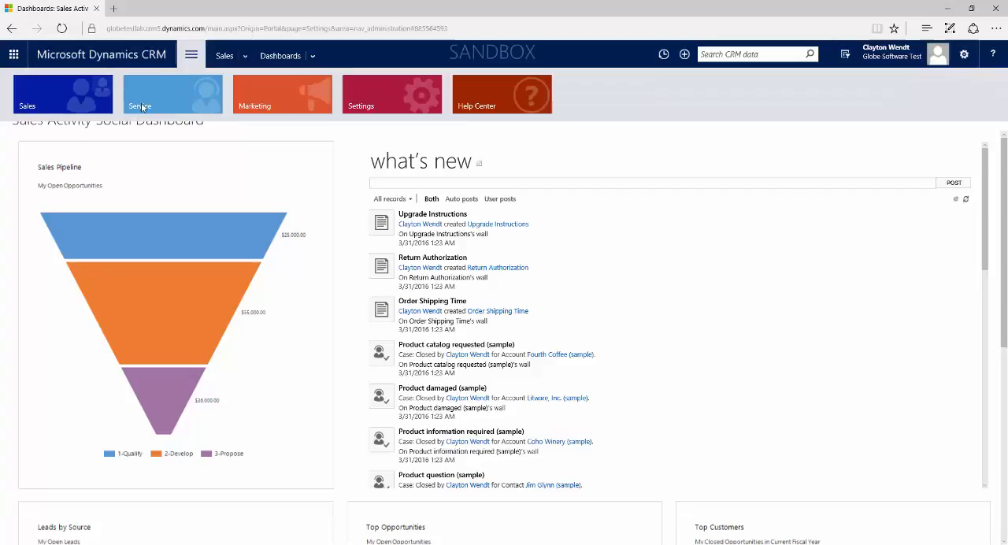
mouse_move(63, 94)
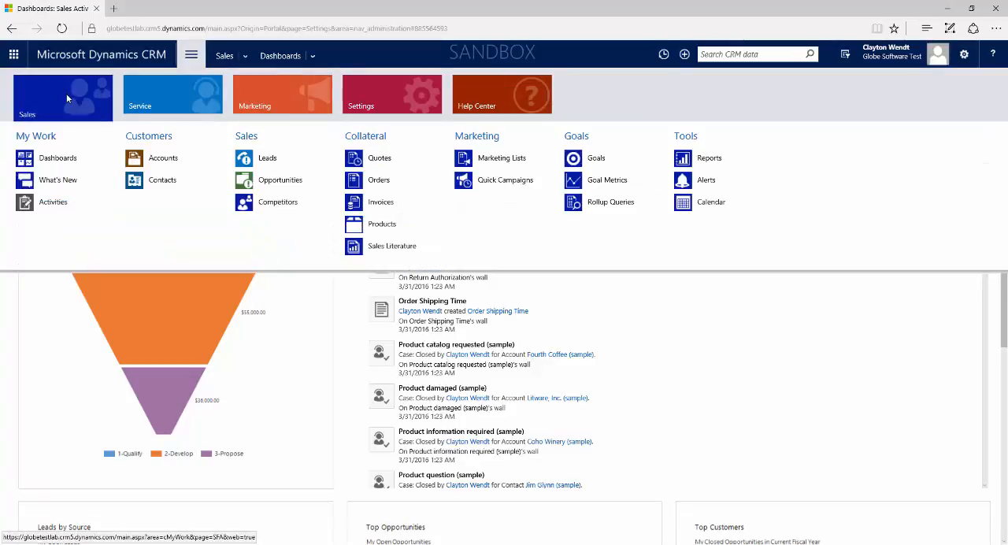
mouse_move(54, 202)
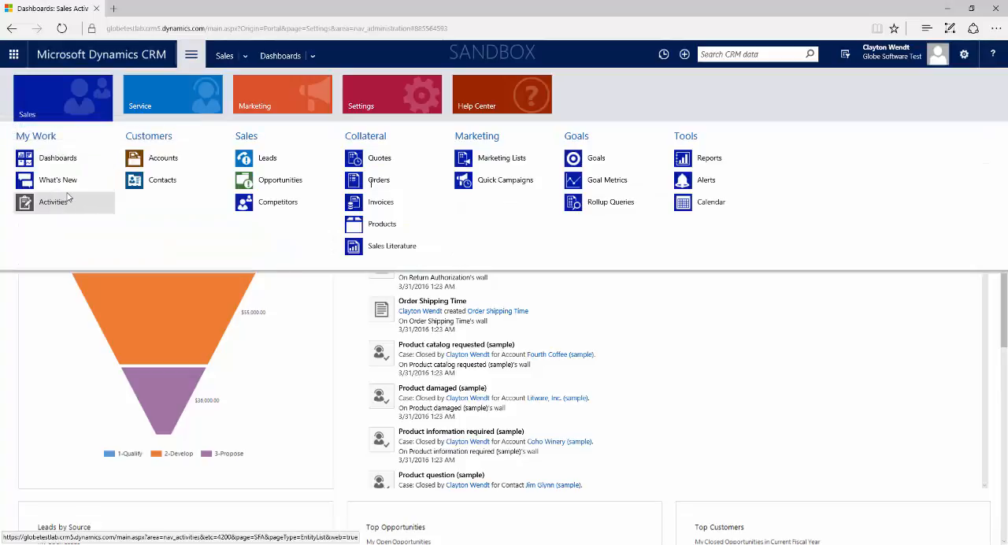
mouse_move(161, 208)
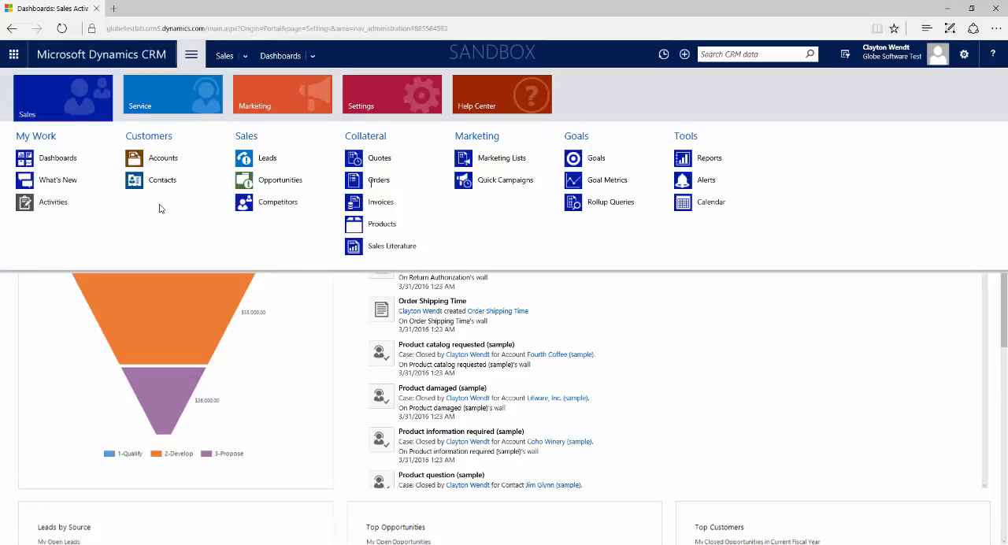
mouse_move(288, 244)
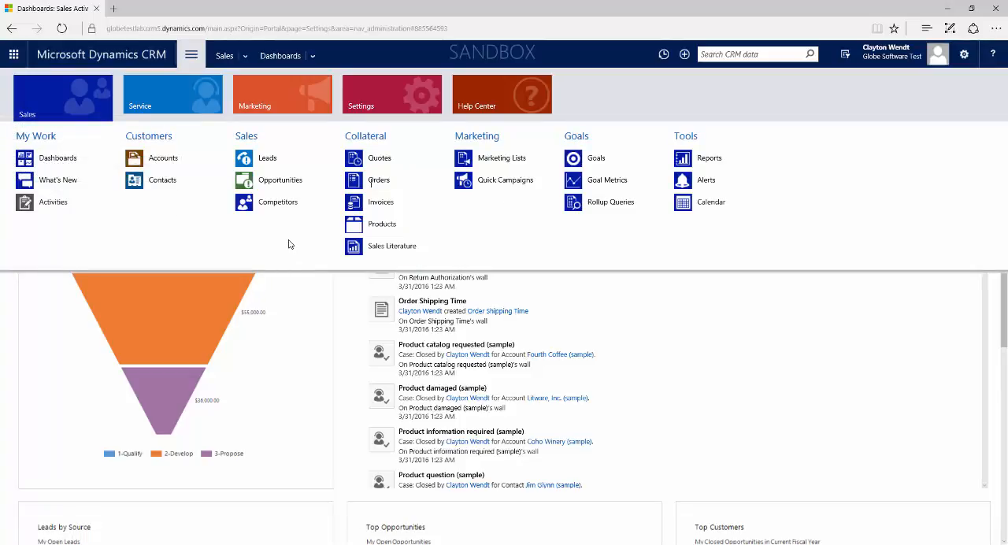
mouse_move(384, 273)
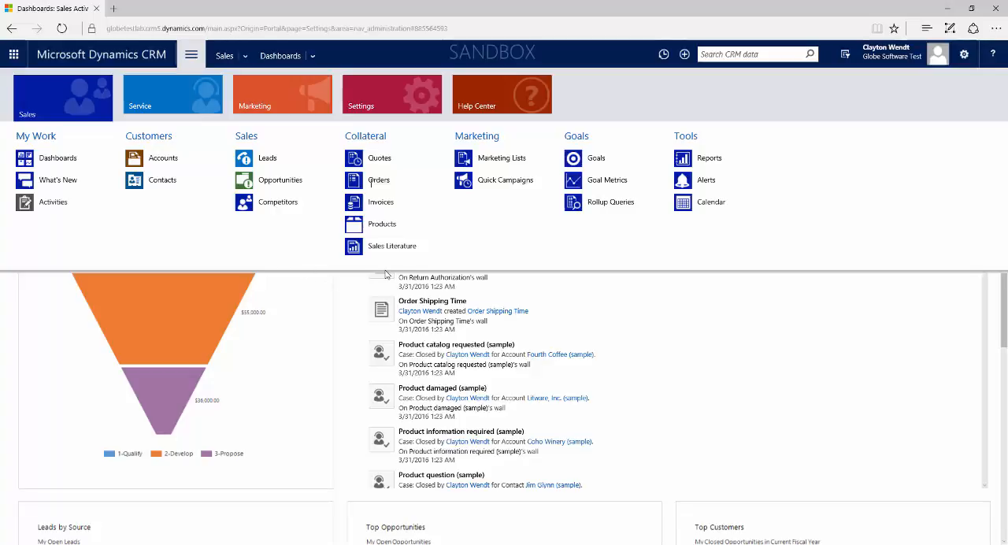
mouse_move(406, 291)
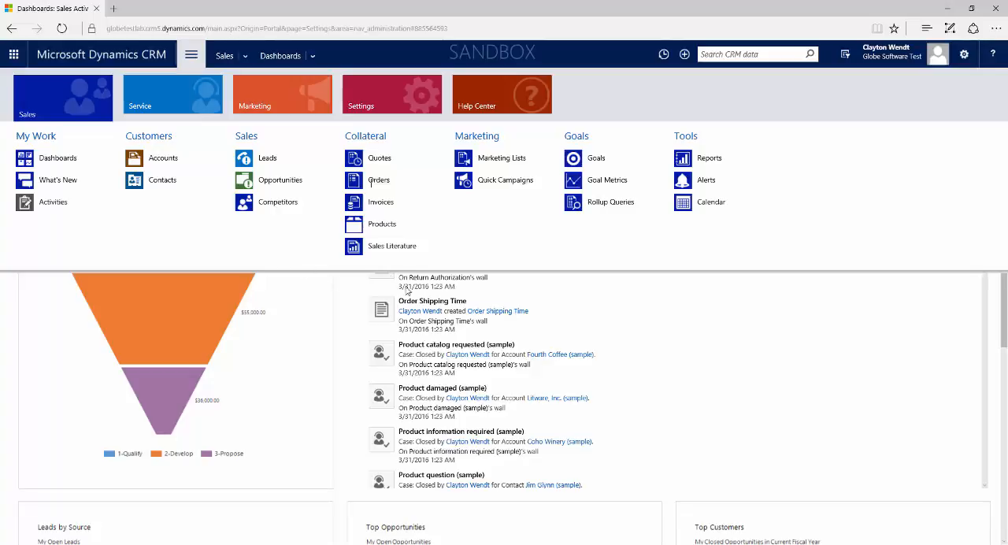
mouse_move(617, 265)
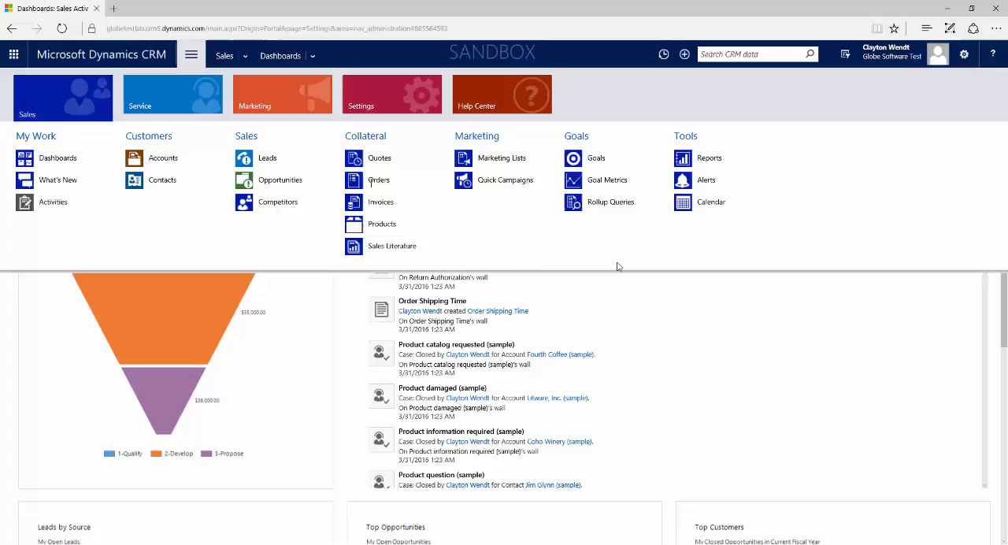
mouse_move(172, 93)
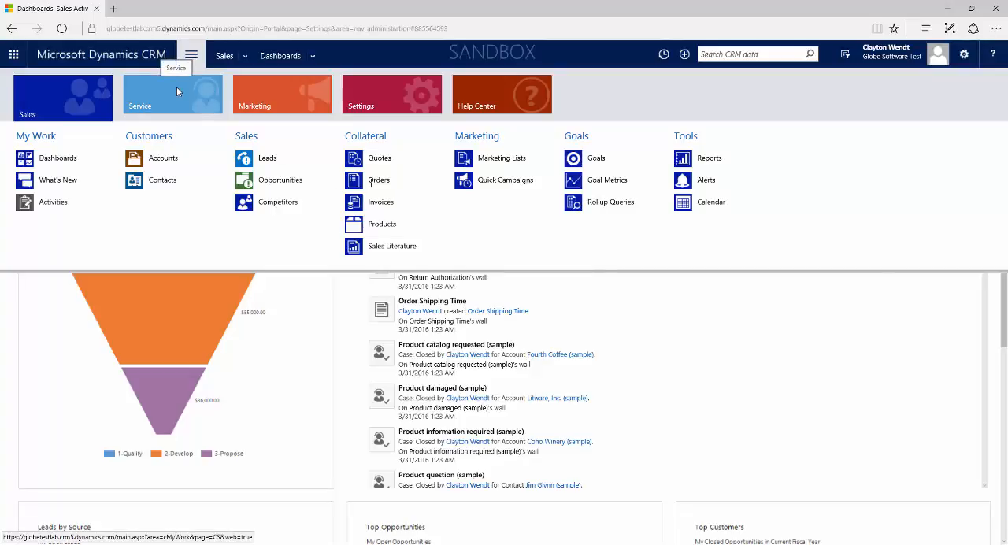
left_click(172, 95)
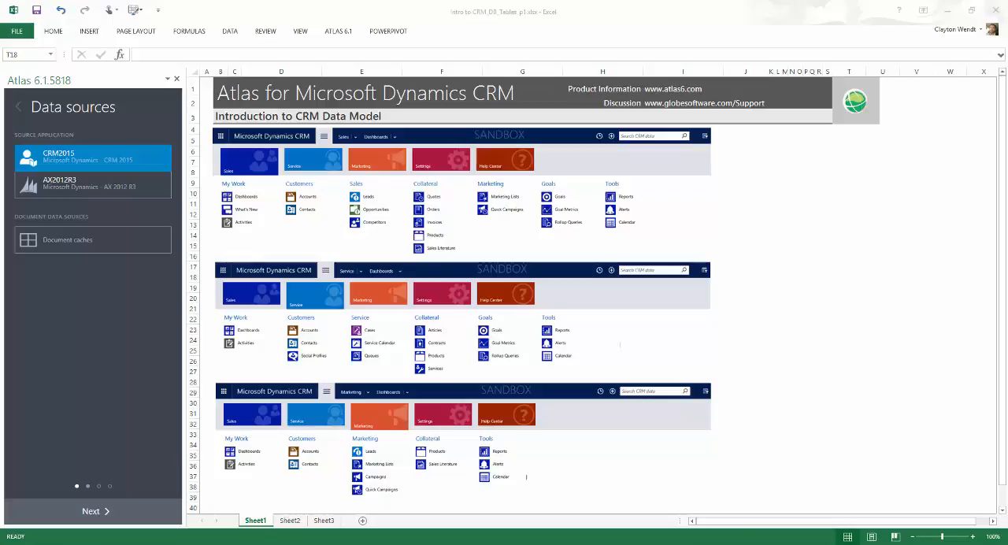
Step: Choose the CRM2015 data source, continue to its table list and bring up the role filter
left_click(91, 157)
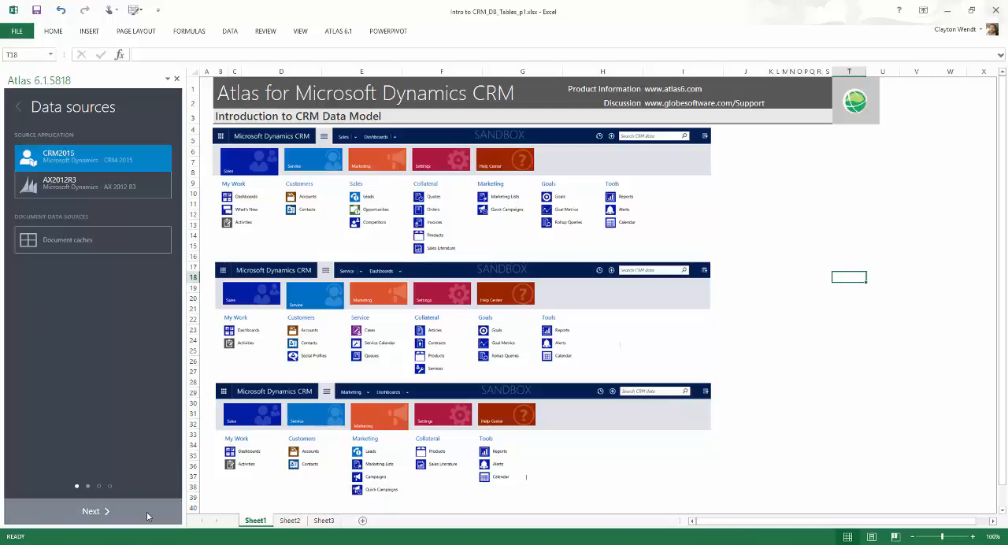
left_click(86, 157)
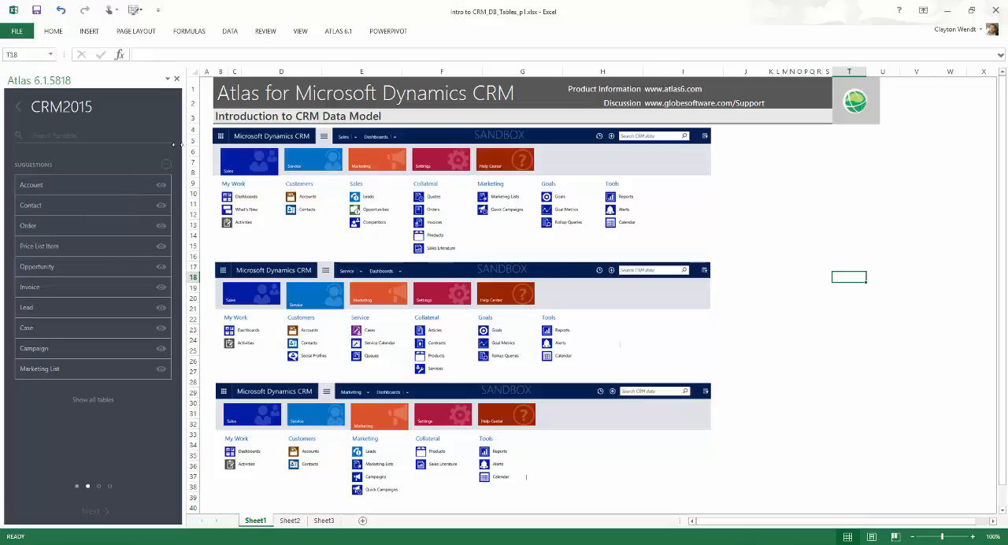
mouse_move(334, 227)
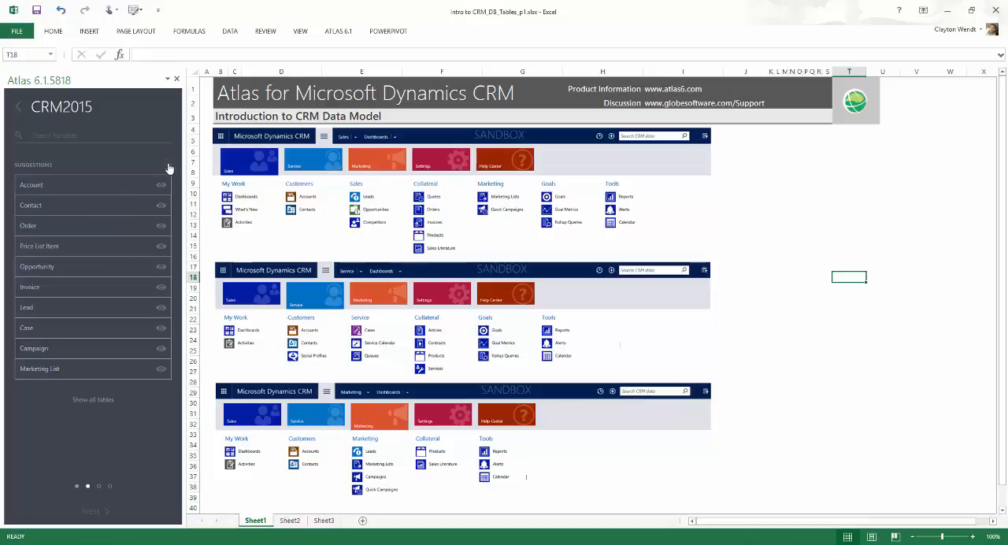
left_click(156, 164)
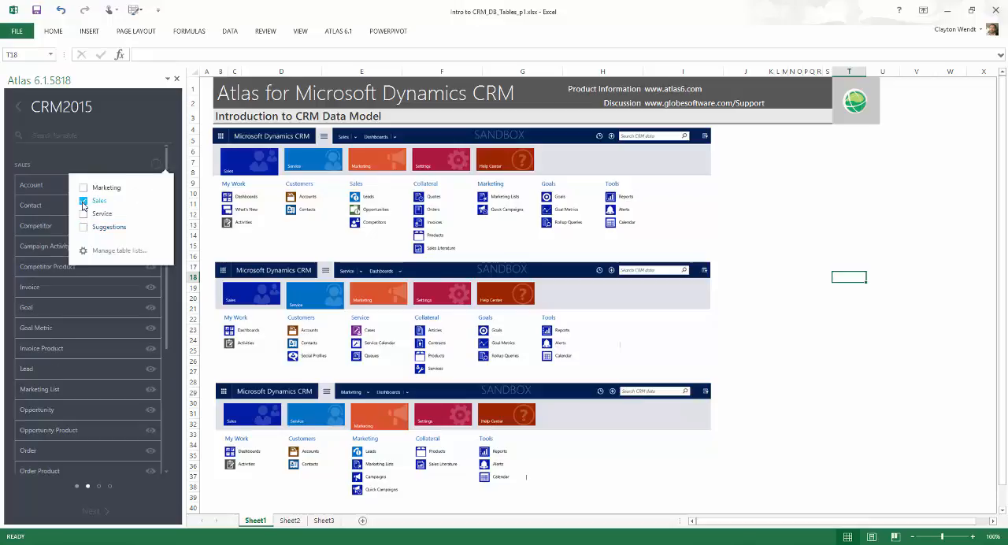
Step: Filter the CRM2015 tables to the Sales role, then reopen the role filter
left_click(82, 201)
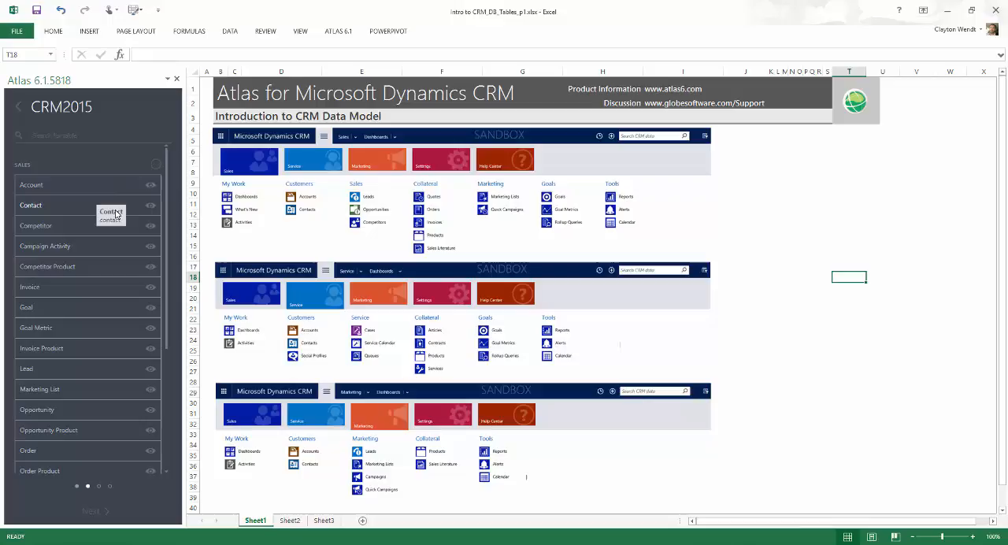
mouse_move(321, 218)
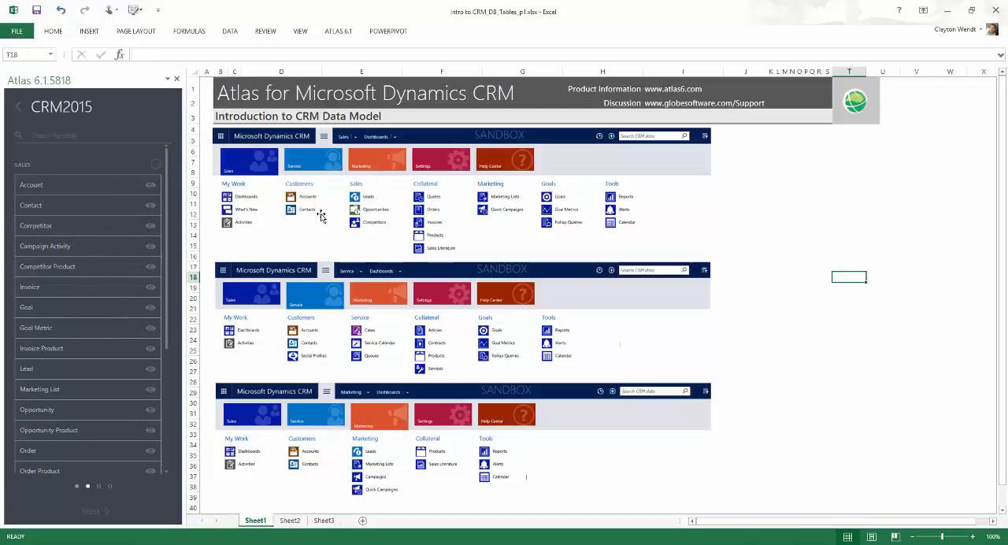
mouse_move(321, 309)
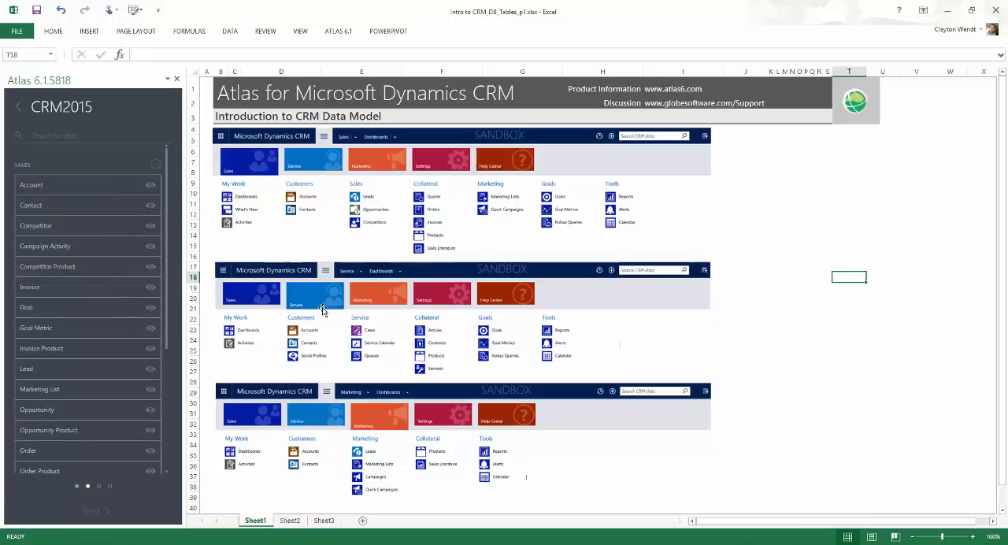
left_click(155, 167)
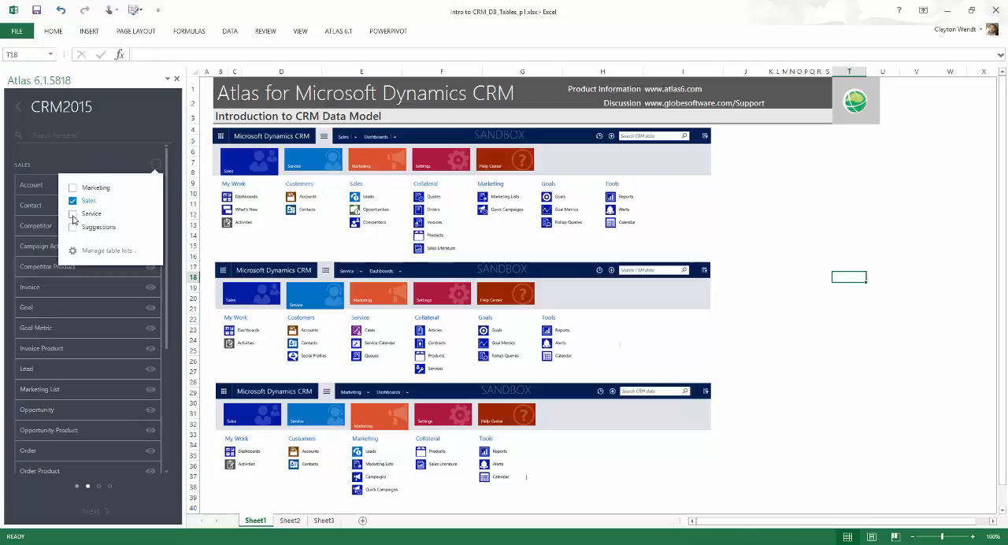
Step: Switch the table list to the Service role, then pick Marketing from the filter
left_click(73, 215)
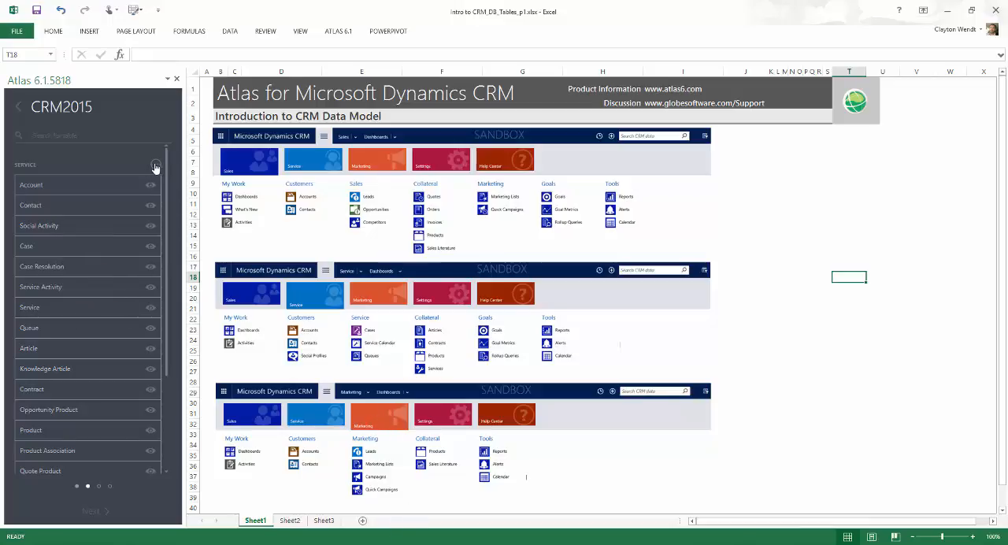
left_click(156, 167)
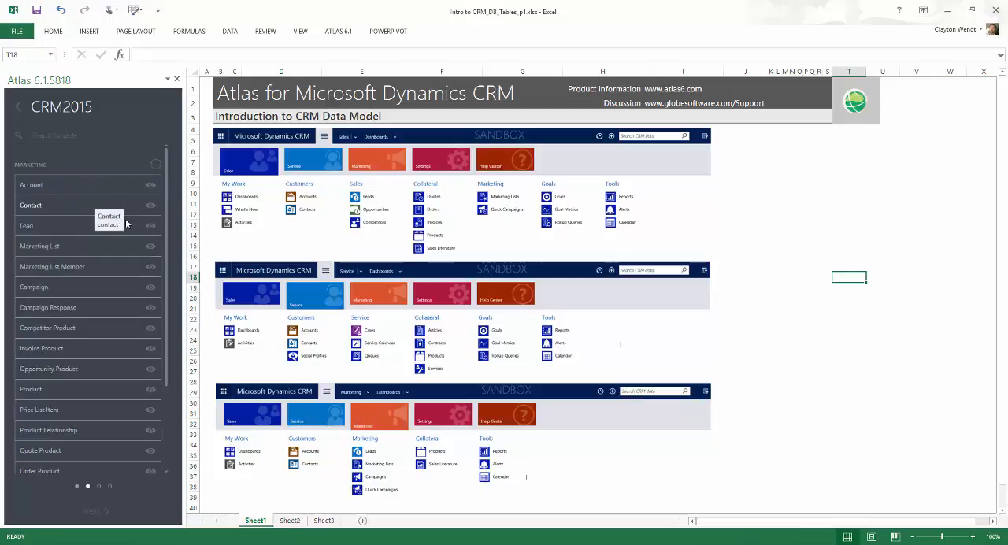
Step: Scroll through the Marketing-filtered table list showing Product, Price List Item and Phone Call
scroll("down", 3)
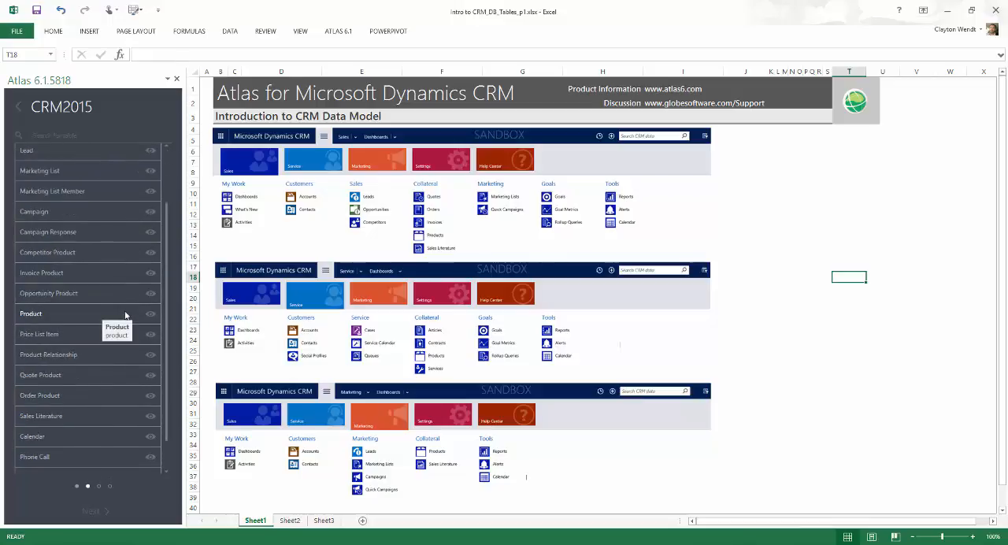
scroll("up", 3)
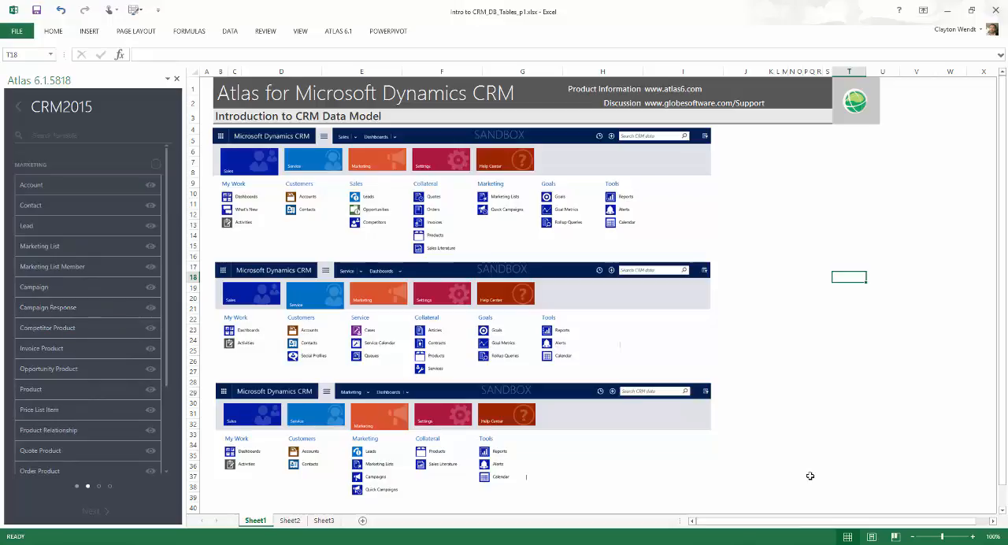